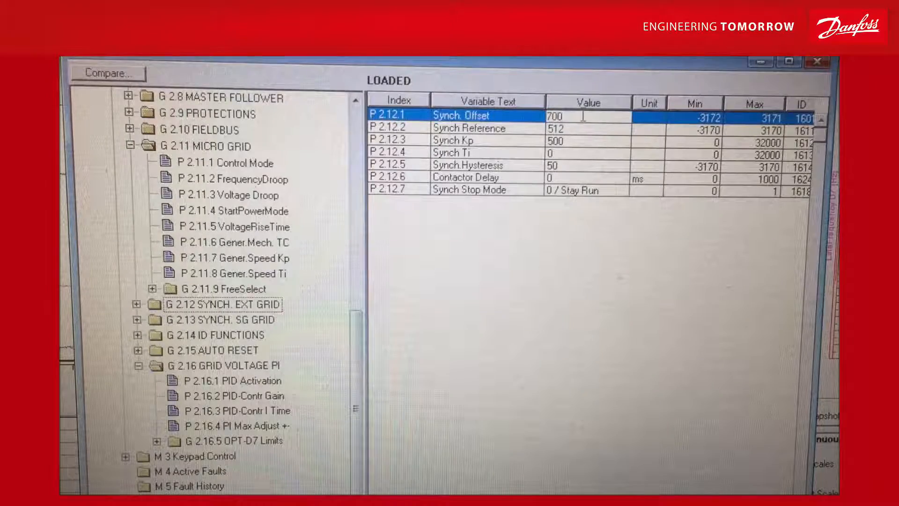
type("10")
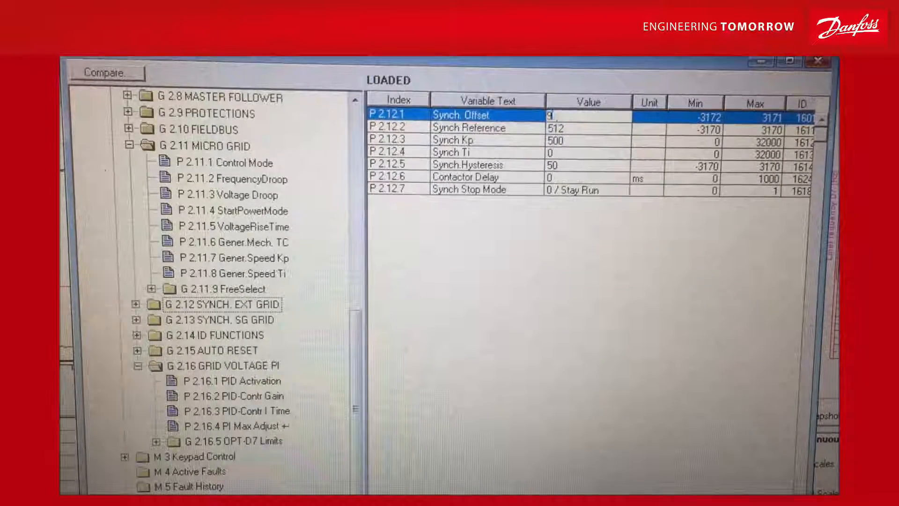
type("900")
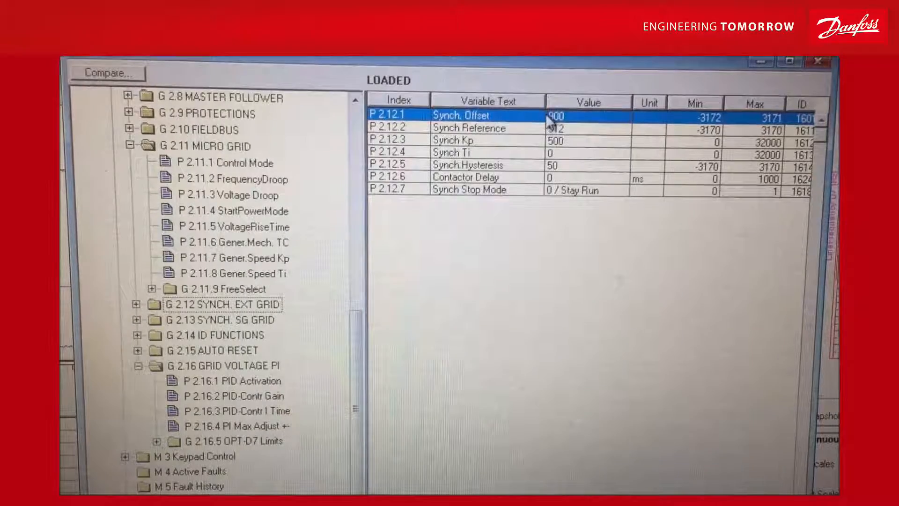